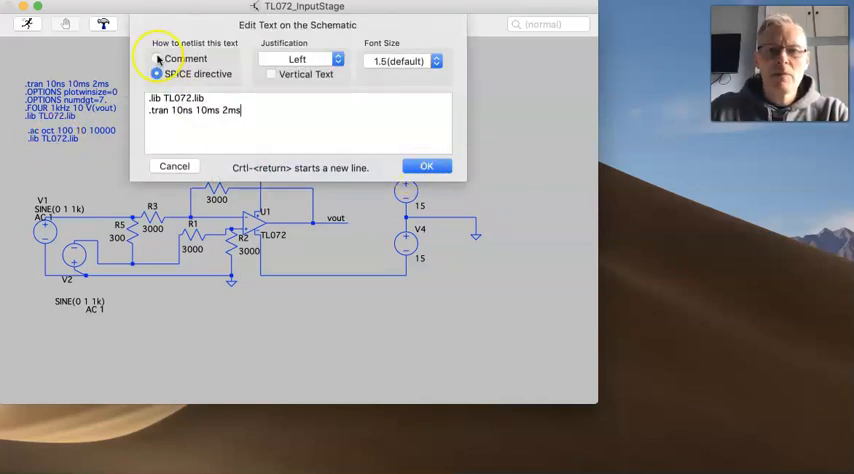
Step: Make the upper-right .lib/.tran text a comment and the left .tran/.OPTIONS/.FOUR/.lib block a SPICE directive
{"action": "left_click", "coordinate": [426, 166]}
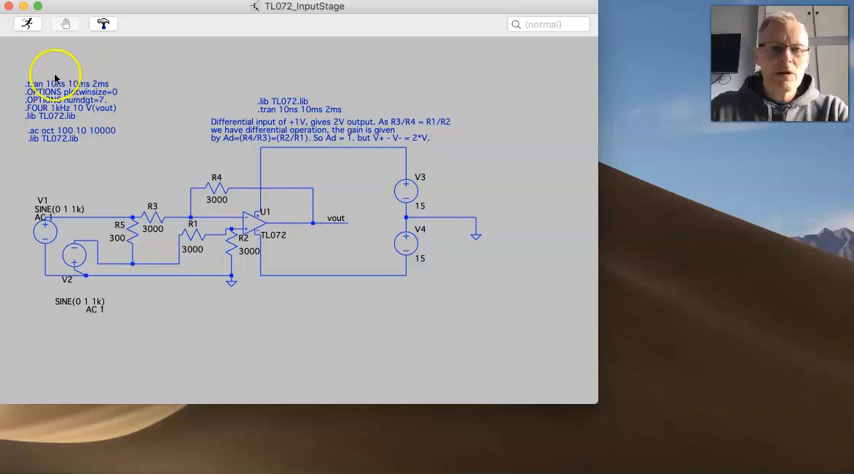
{"action": "mouse_move", "coordinate": [55, 105]}
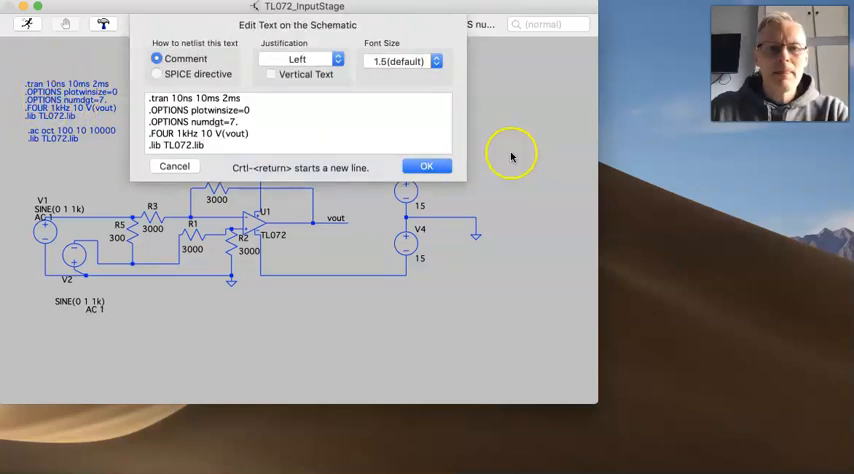
{"action": "left_click", "coordinate": [426, 165]}
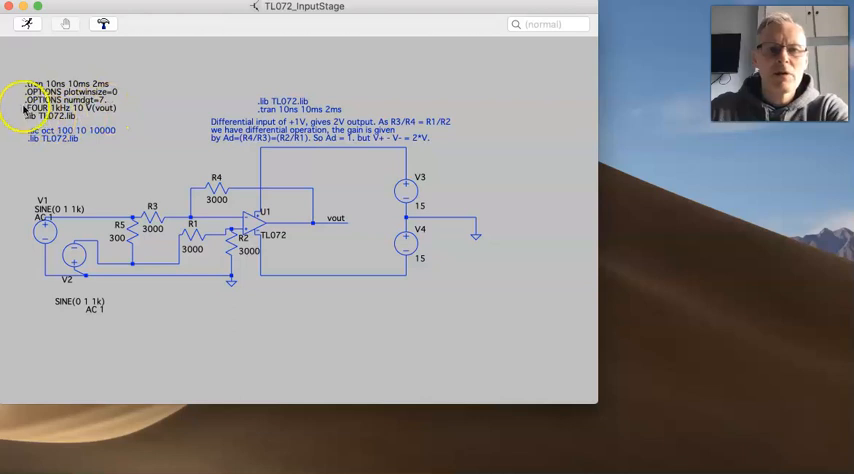
{"action": "mouse_move", "coordinate": [70, 110]}
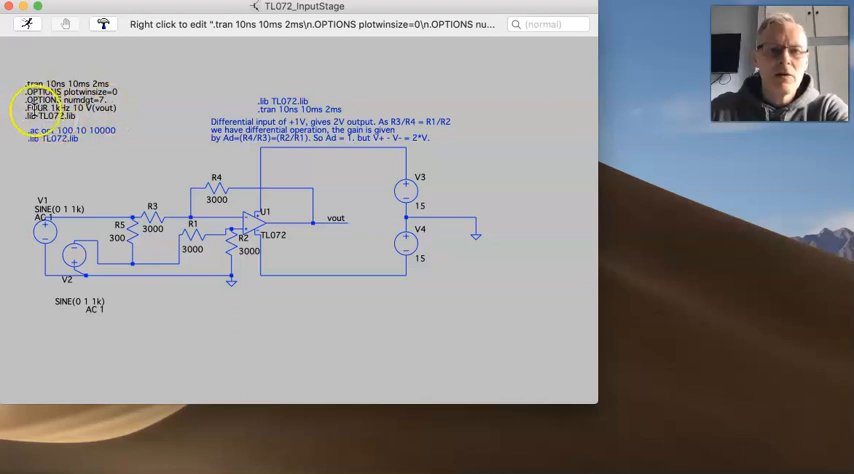
Step: Run the transient simulation and plot node n003 beside R3 alongside V(vout)
{"action": "left_click", "coordinate": [27, 24]}
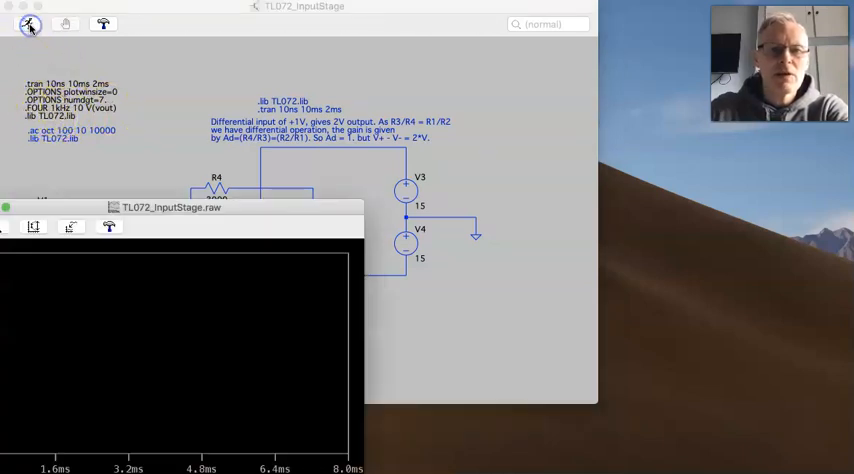
{"action": "mouse_move", "coordinate": [52, 414]}
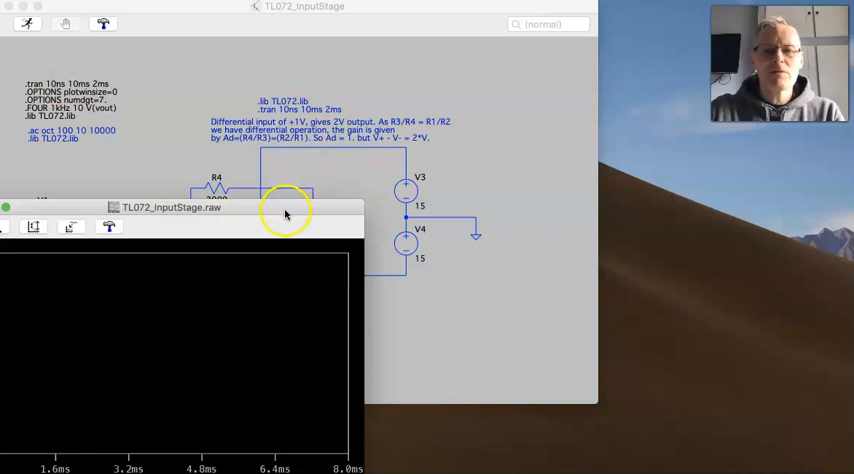
{"action": "left_click_drag", "start_coordinate": [167, 207], "coordinate": [347, 306]}
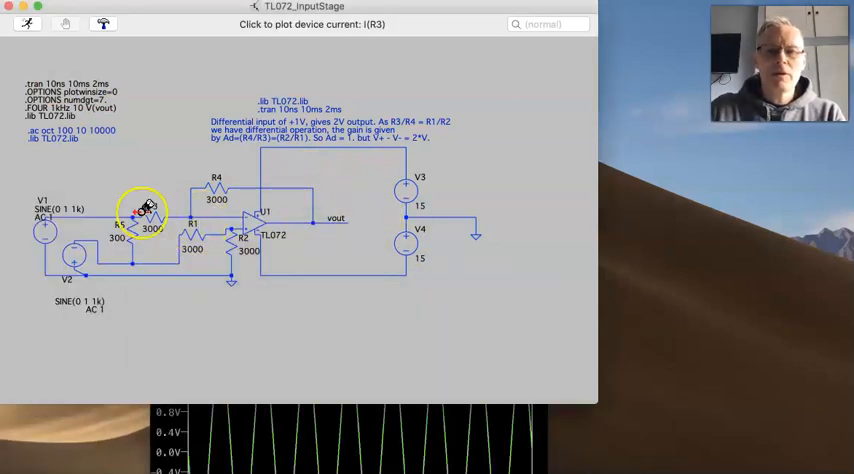
{"action": "left_click", "coordinate": [143, 214]}
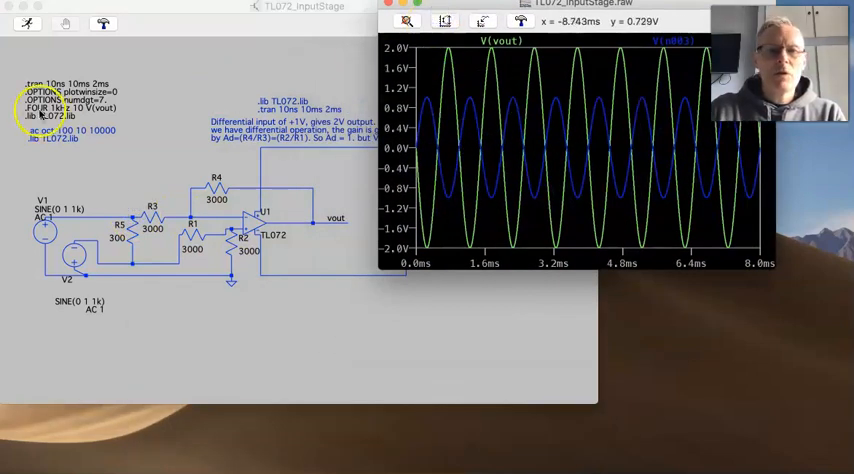
{"action": "mouse_move", "coordinate": [135, 118]}
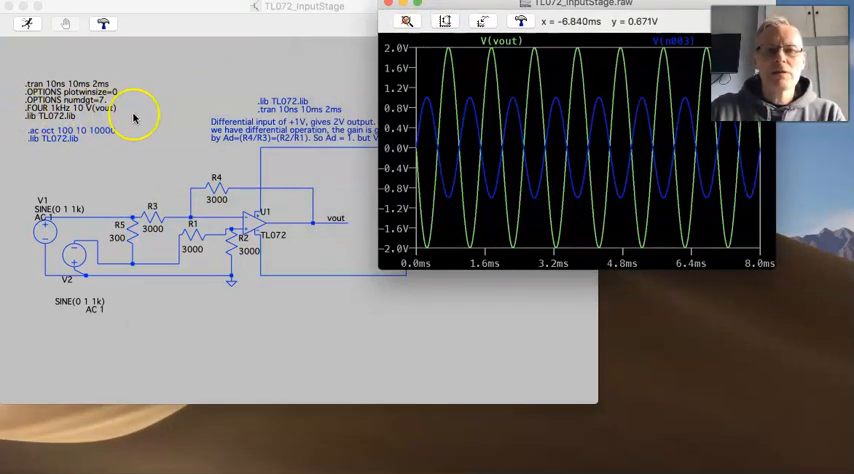
Step: Bring the schematic forward and open the View submenu showing SPICE Error Log
{"action": "left_click", "coordinate": [389, 6]}
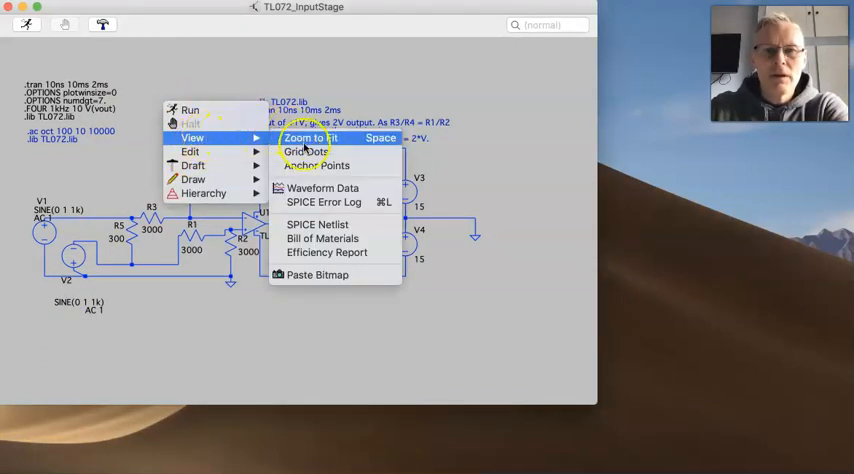
{"action": "mouse_move", "coordinate": [320, 202]}
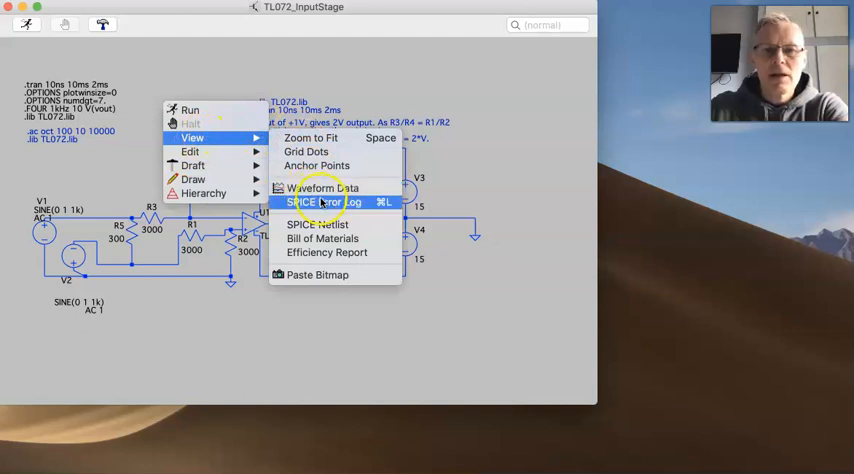
{"action": "mouse_move", "coordinate": [325, 202]}
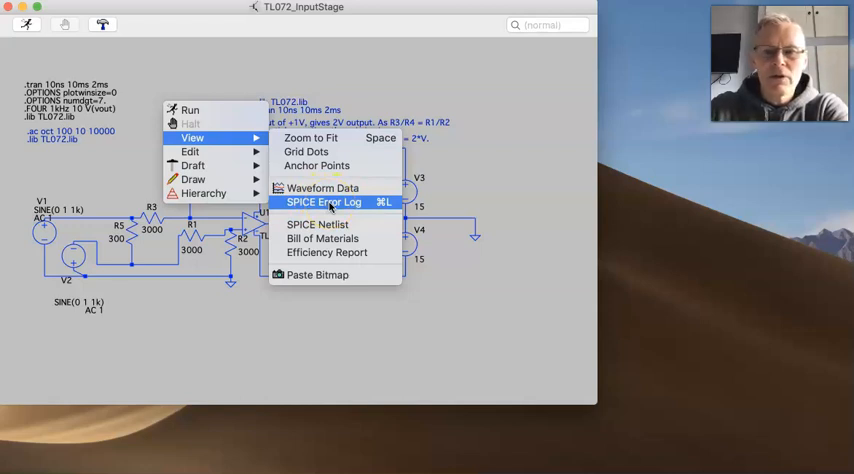
{"action": "left_click", "coordinate": [323, 202]}
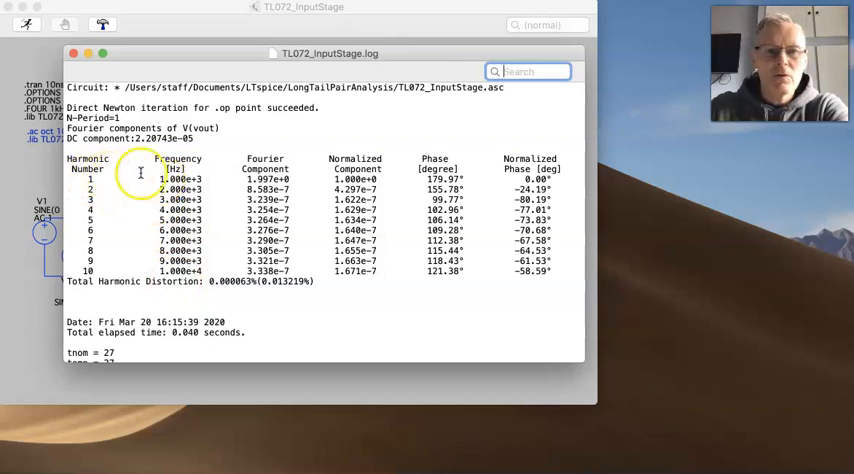
{"action": "mouse_move", "coordinate": [194, 56]}
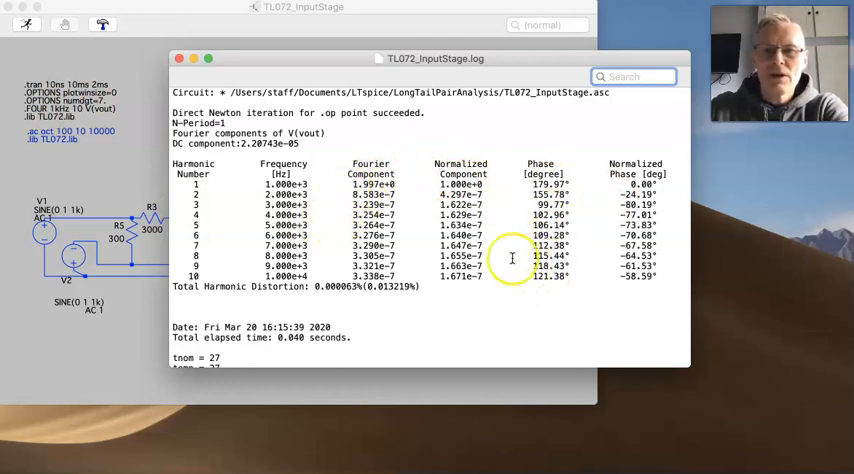
{"action": "mouse_move", "coordinate": [367, 185]}
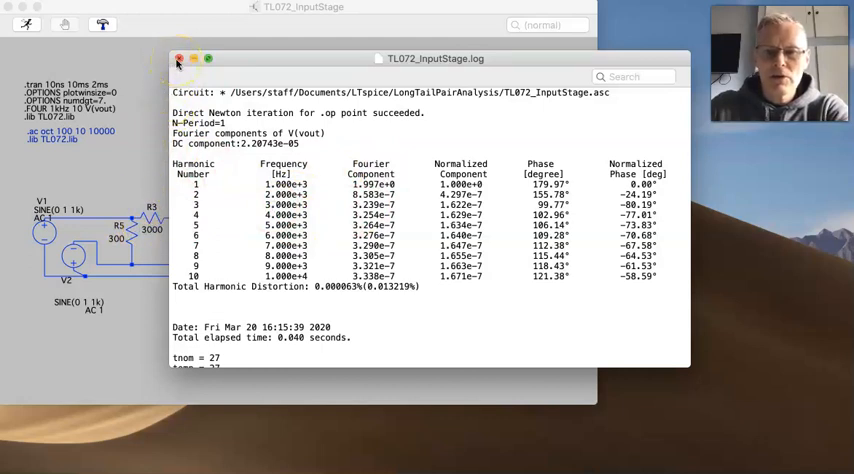
Step: Close the error log after reading the ten V(vout) harmonics and 0.000063% THD
{"action": "left_click", "coordinate": [179, 59]}
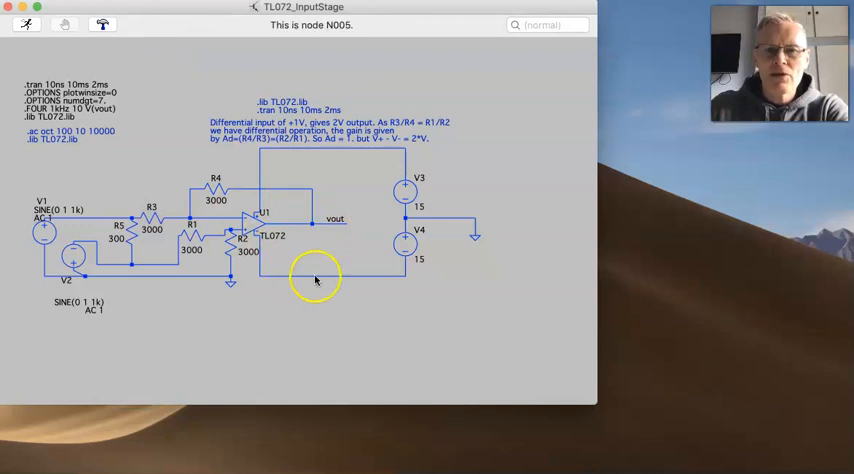